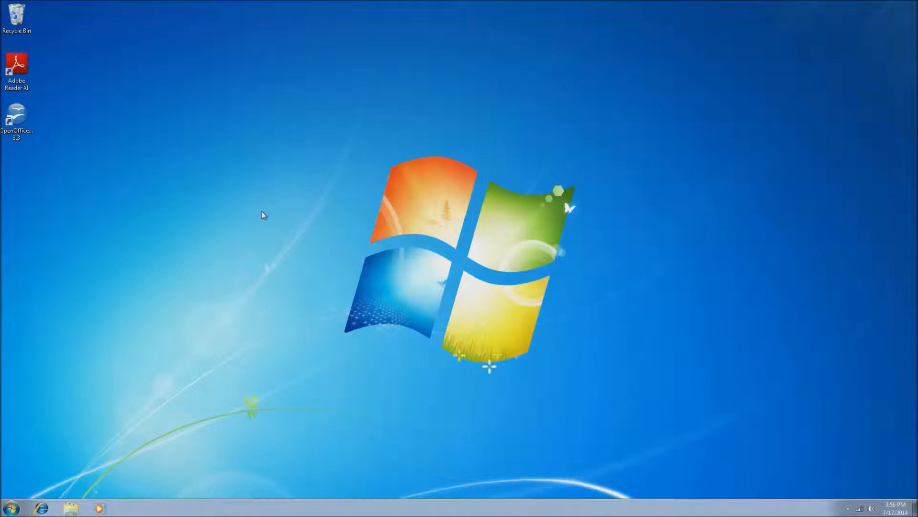
pyautogui.moveTo(125, 377)
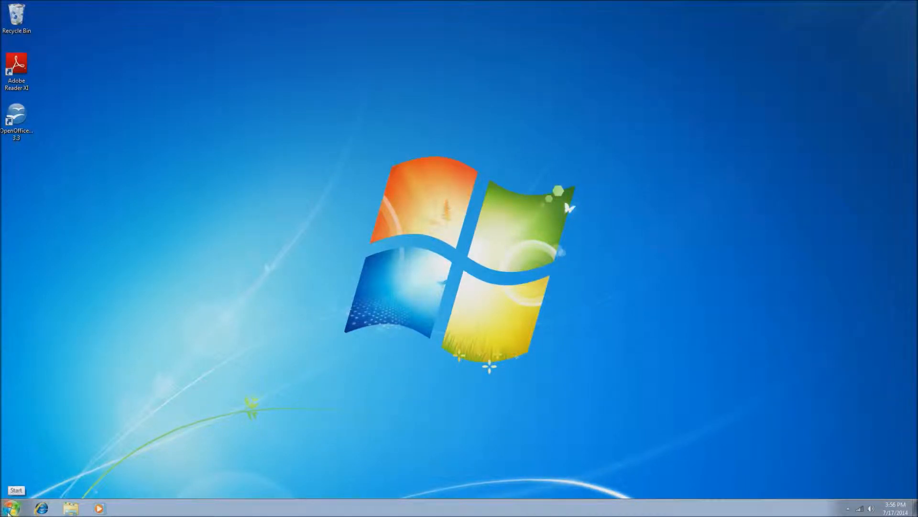
# Open the Start menu from the desktop taskbar
pyautogui.click(10, 504)
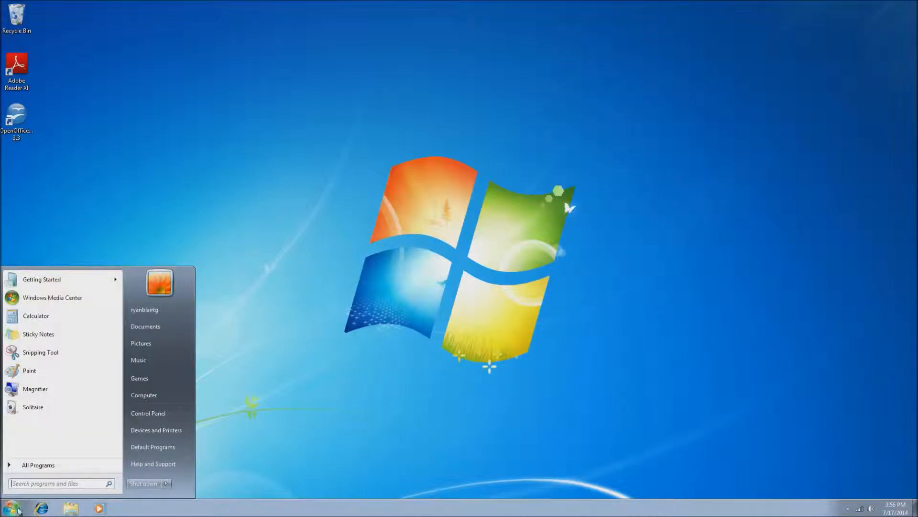
pyautogui.moveTo(151, 413)
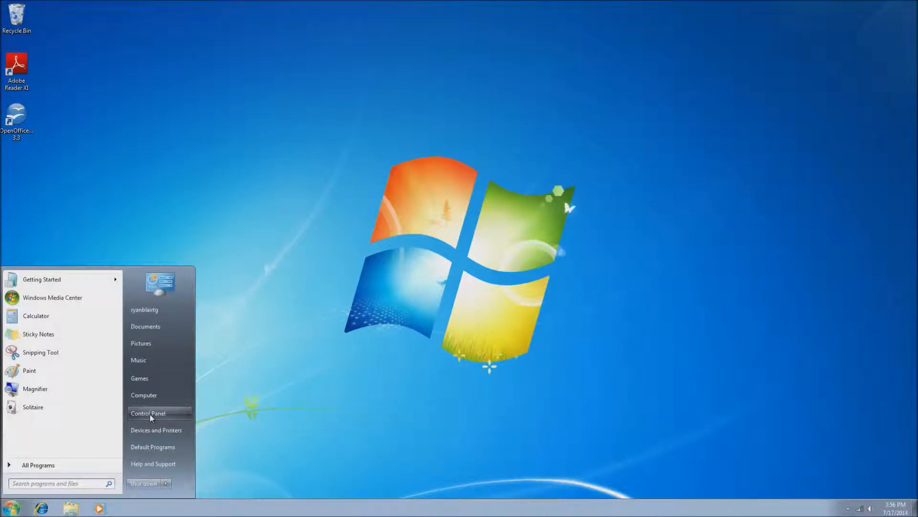
# Go to Control Panel's Hardware and Sound category from the Start menu
pyautogui.click(148, 413)
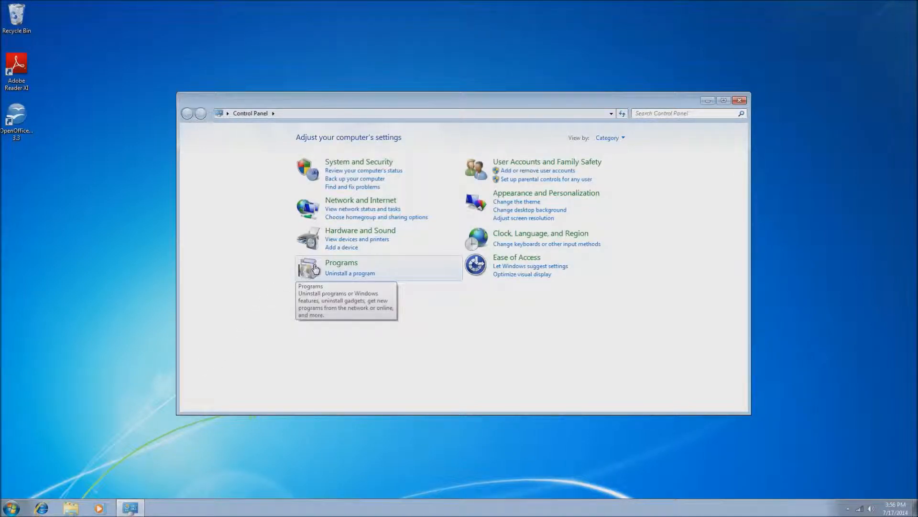
pyautogui.moveTo(353, 231)
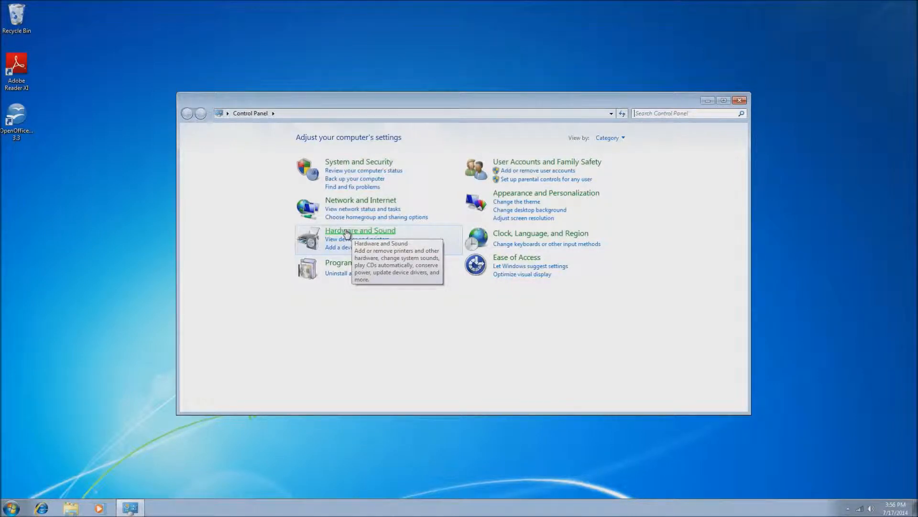
pyautogui.click(360, 230)
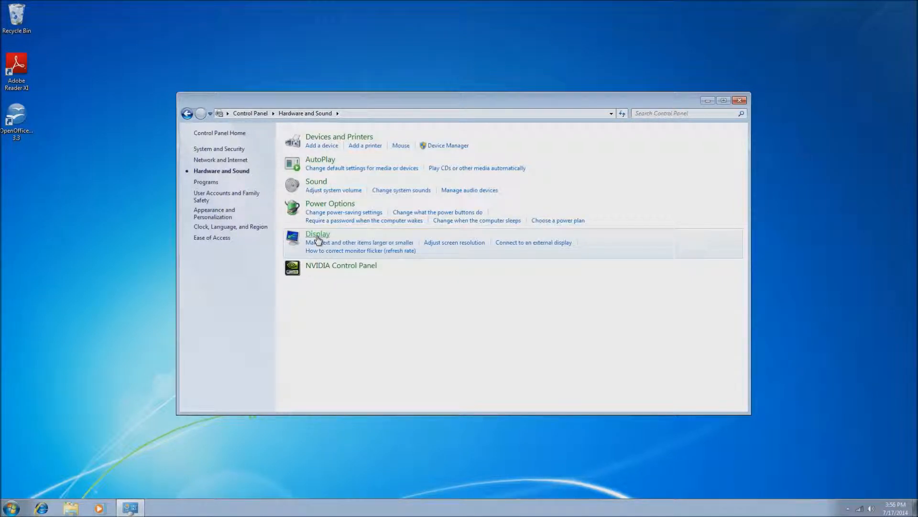
# On the Display page, try Larger - 150%, then settle on Medium - 125%
pyautogui.click(318, 234)
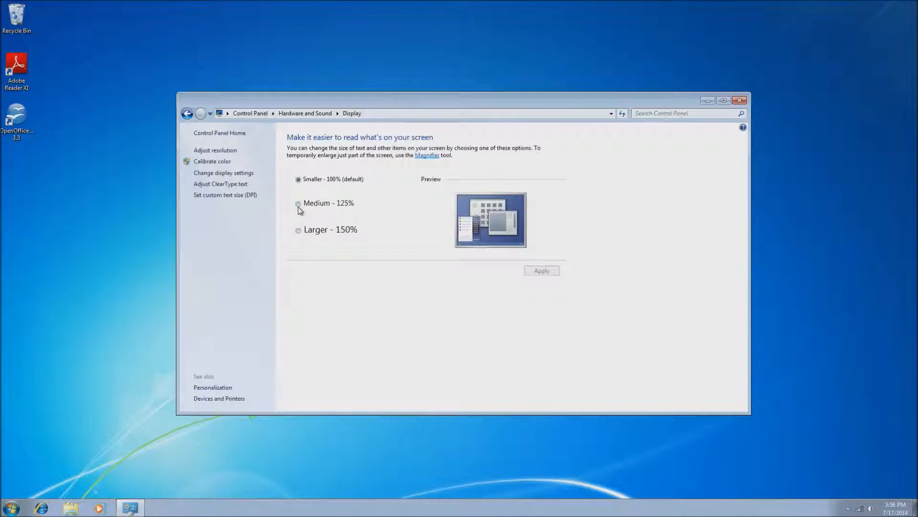
pyautogui.click(298, 204)
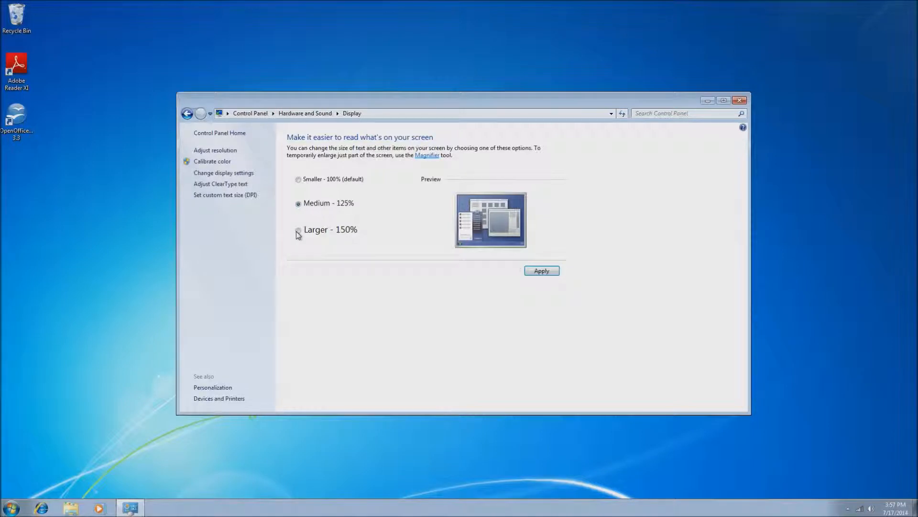
pyautogui.click(298, 230)
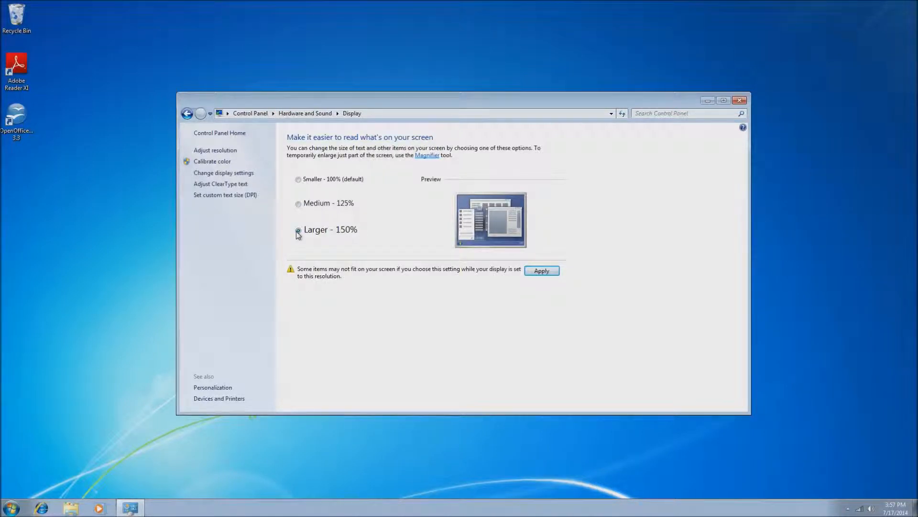
pyautogui.click(298, 230)
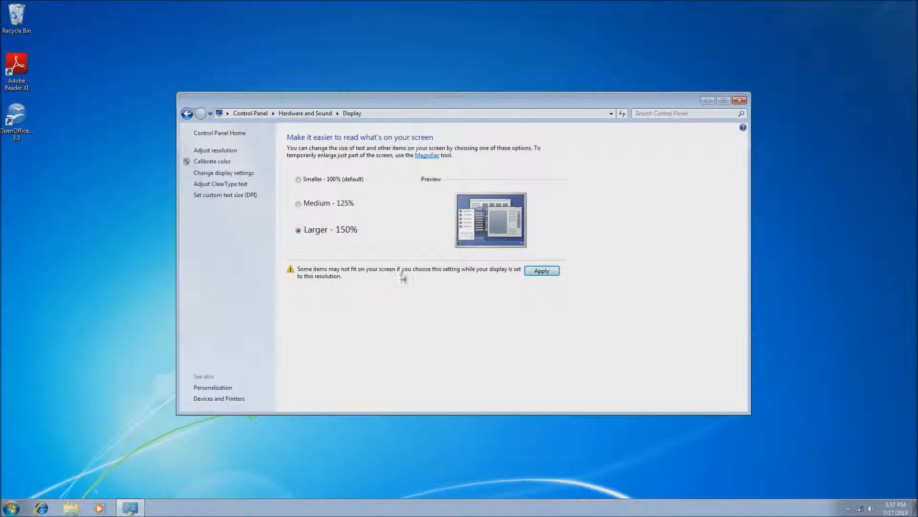
pyautogui.moveTo(304, 281)
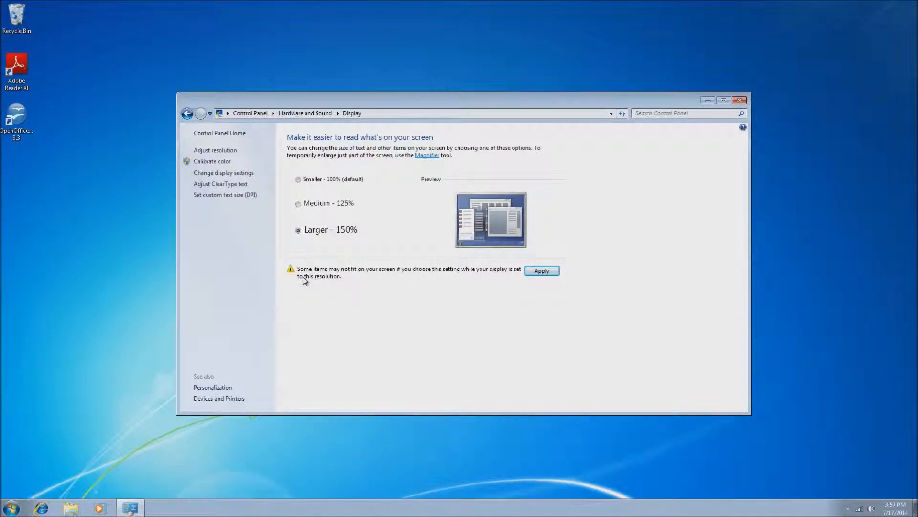
pyautogui.moveTo(335, 281)
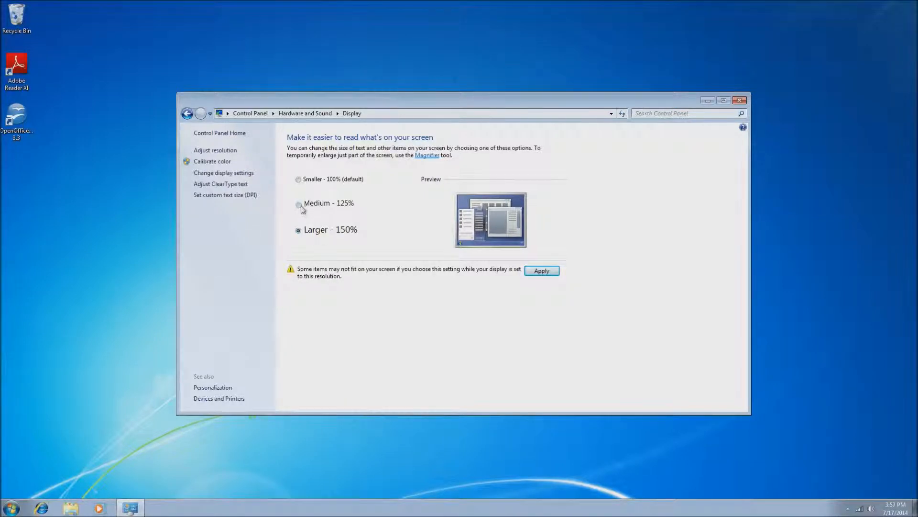
pyautogui.click(298, 205)
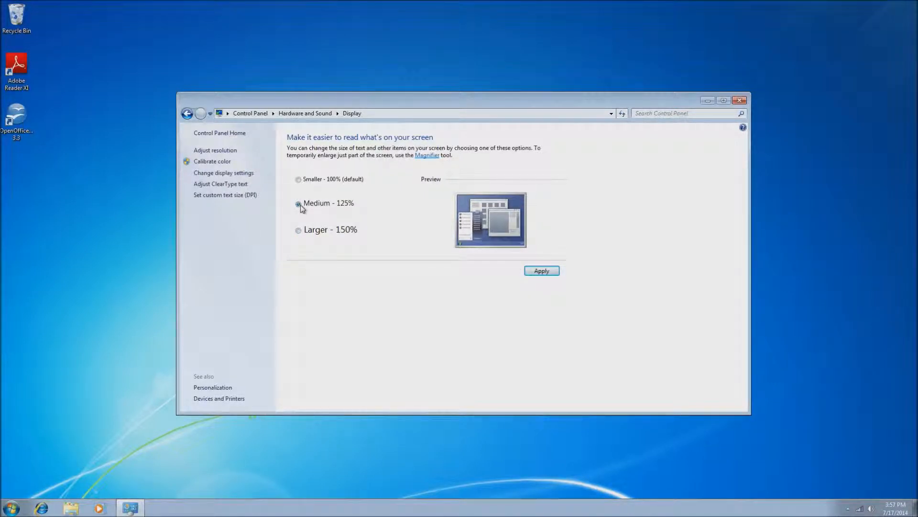
pyautogui.click(298, 203)
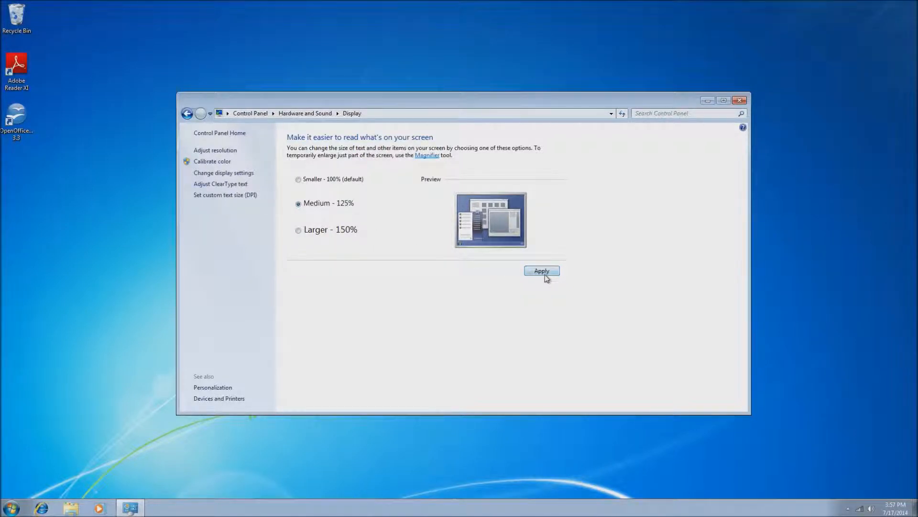
# Apply the Medium - 125% text size and accept the log-off-now prompt
pyautogui.click(542, 271)
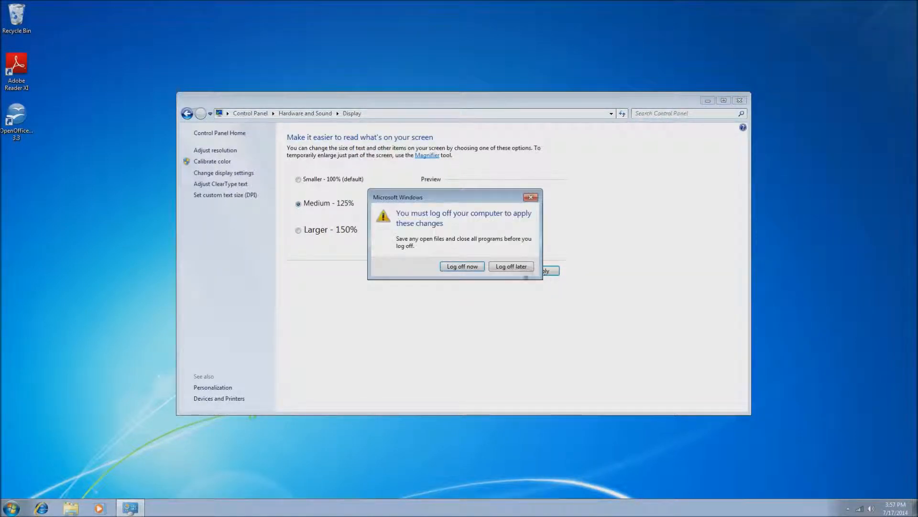
pyautogui.moveTo(431, 226)
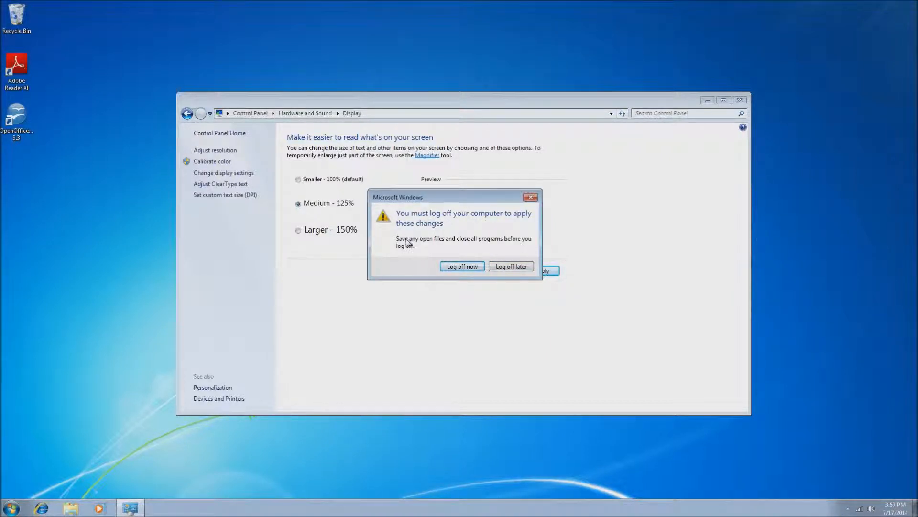
pyautogui.moveTo(442, 245)
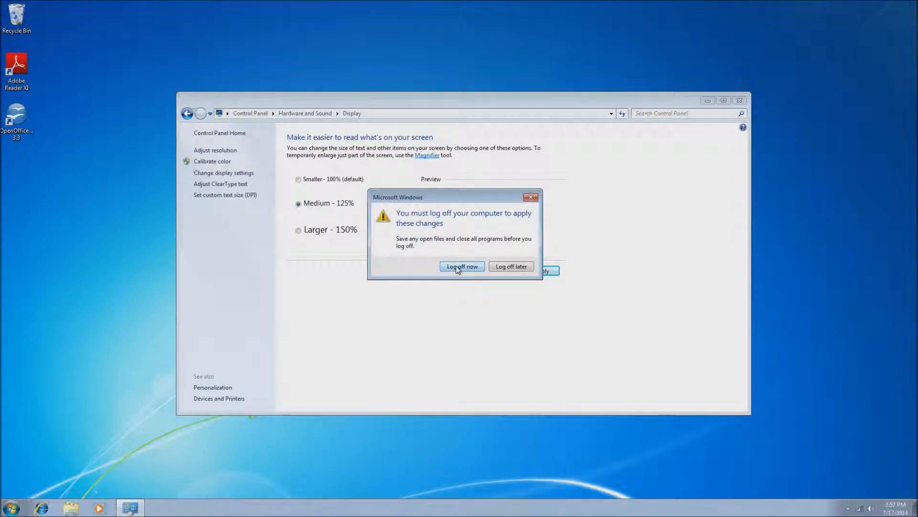
pyautogui.click(511, 265)
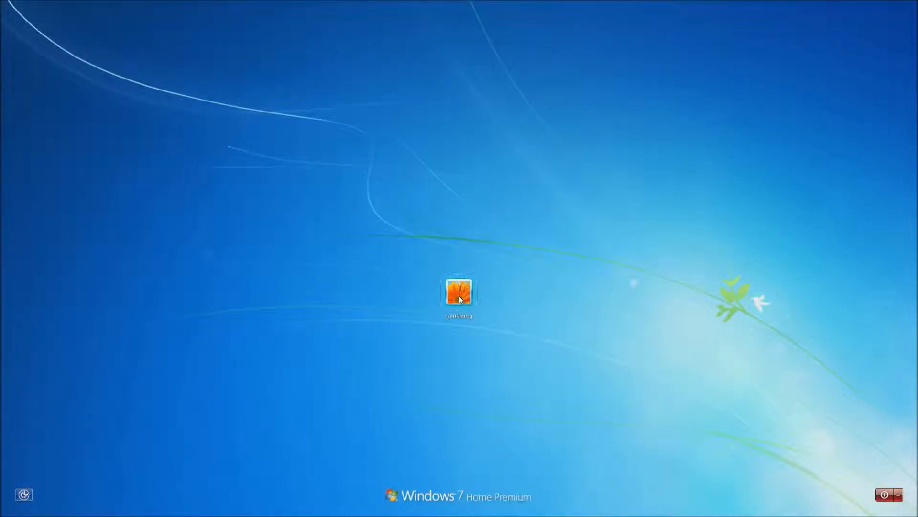
# Sign back in through the user account tile on the logon screen
pyautogui.click(460, 292)
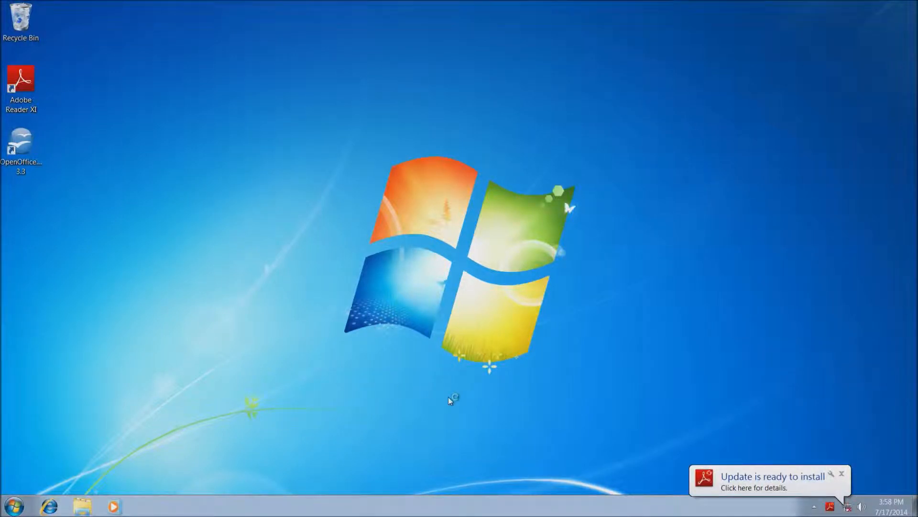
pyautogui.moveTo(331, 416)
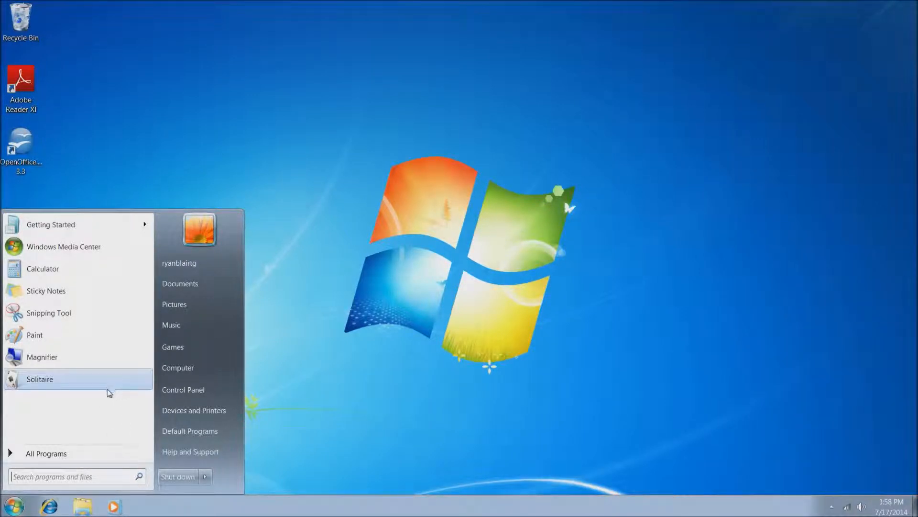
pyautogui.moveTo(114, 410)
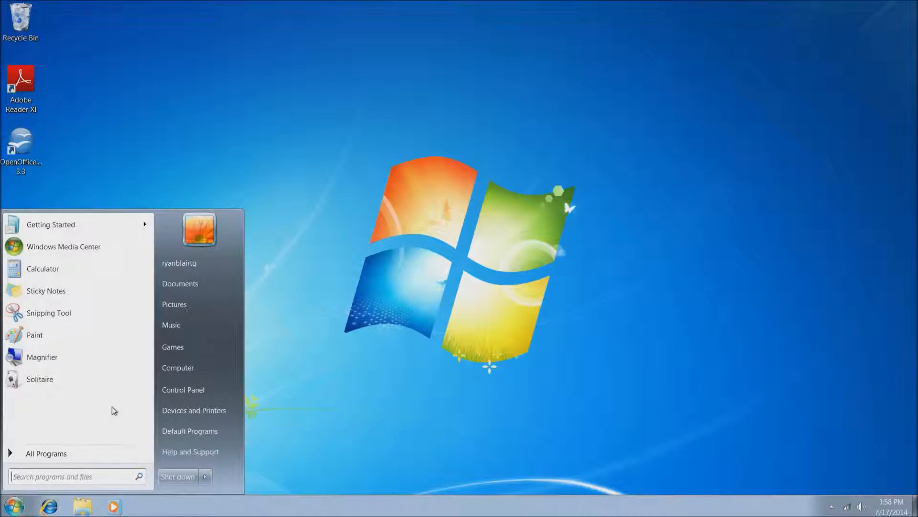
pyautogui.moveTo(483, 234)
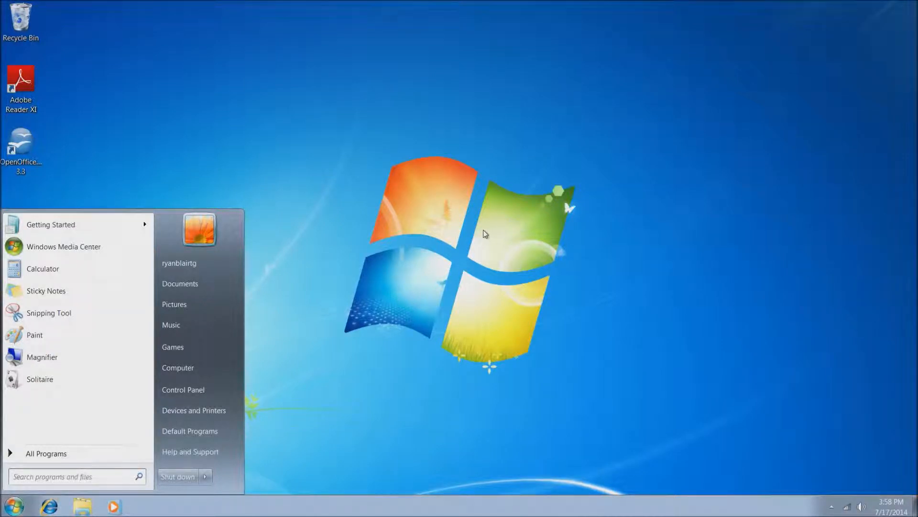